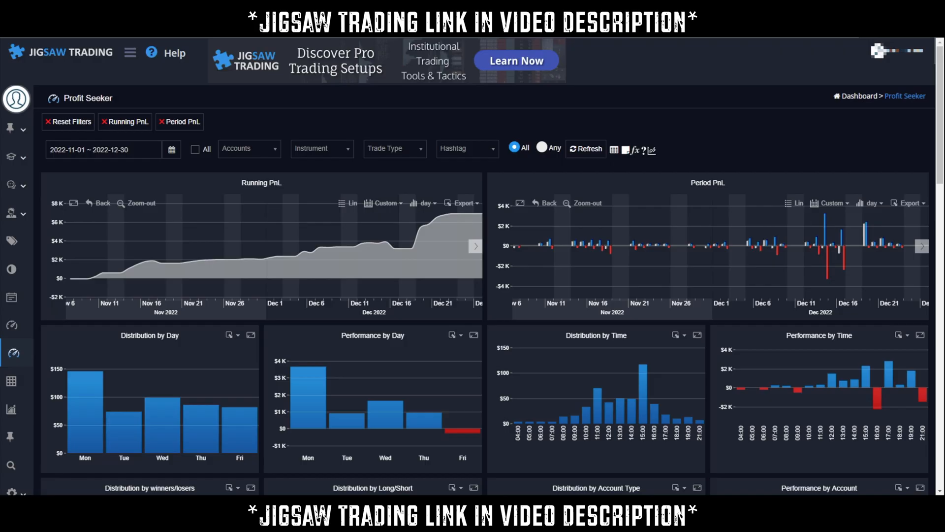
Step: Review the Profit Seeker charts and statistics, then advance the trade calendar to December 2022
scroll(down, 3)
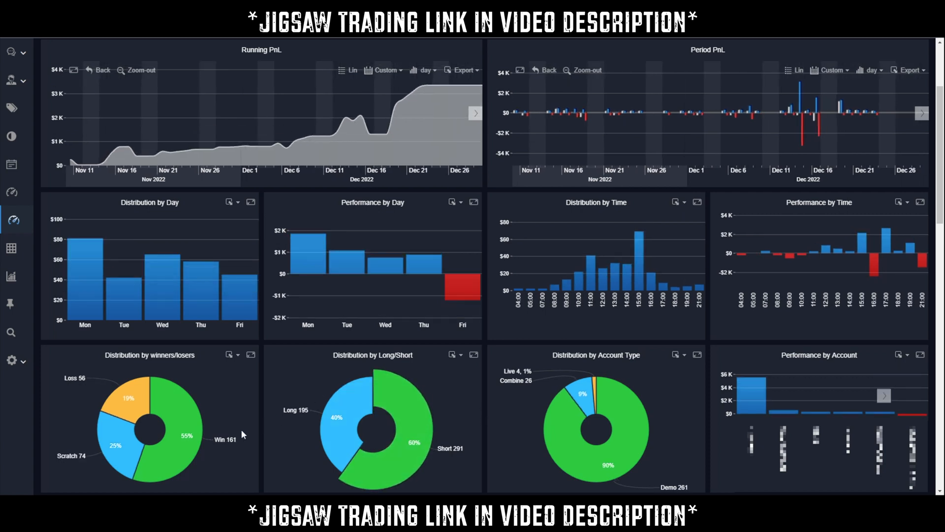
mouse_move(208, 425)
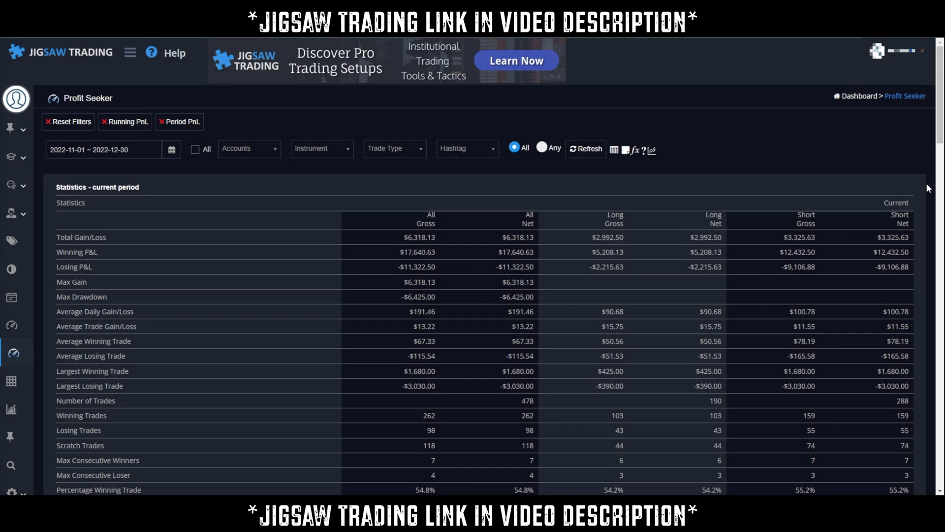
scroll(down, 3)
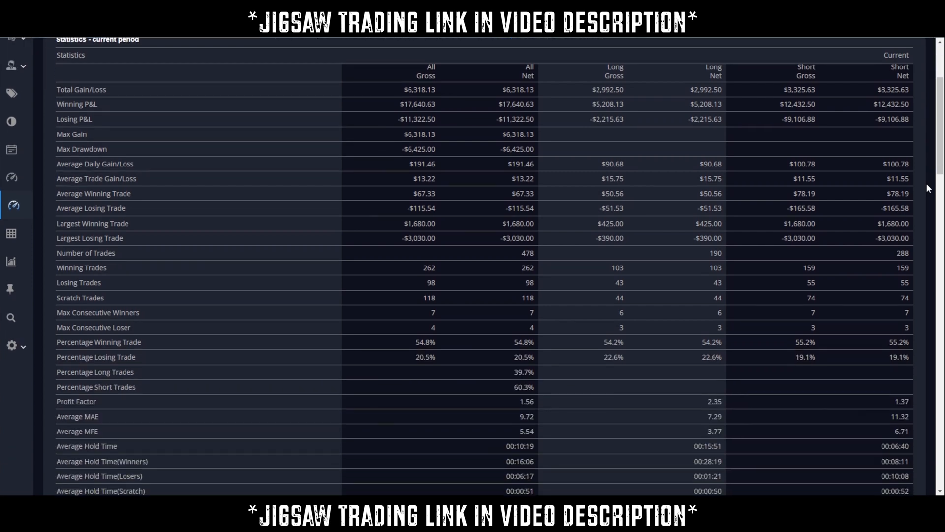
scroll(down, 3)
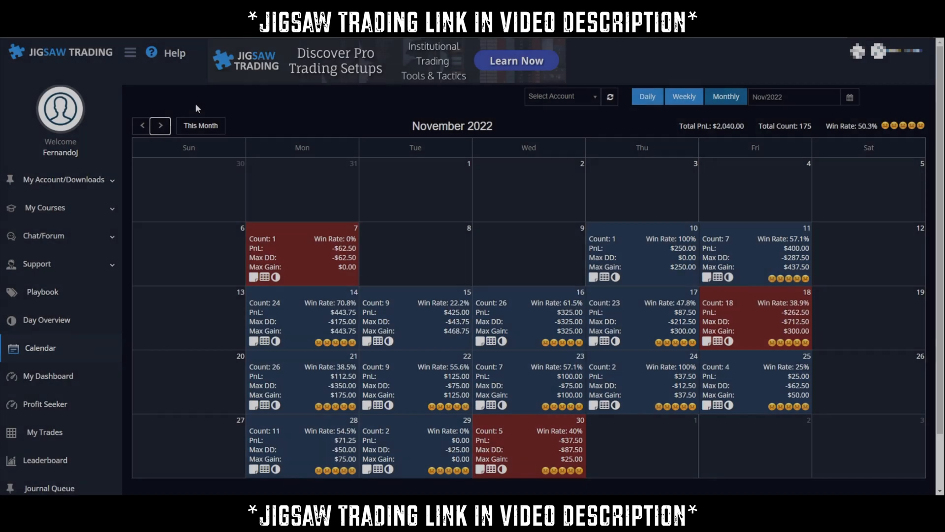
click(159, 125)
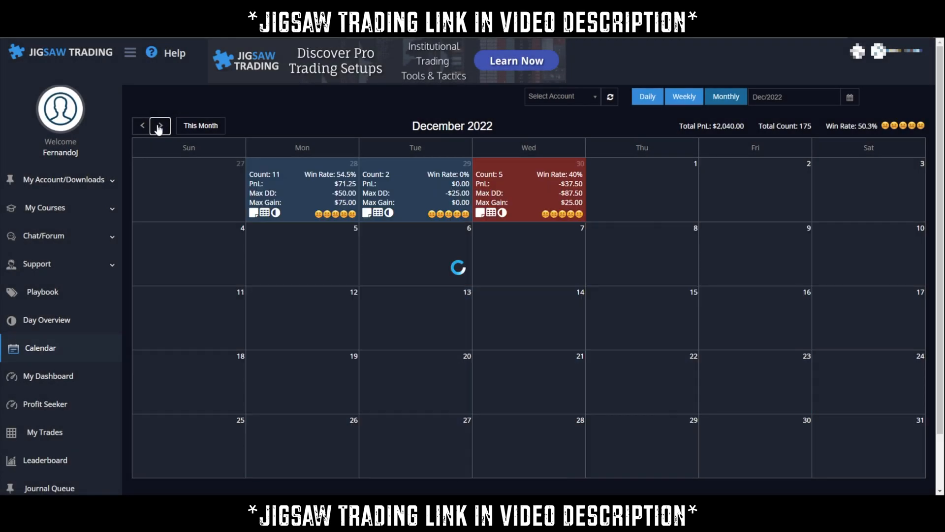
click(160, 126)
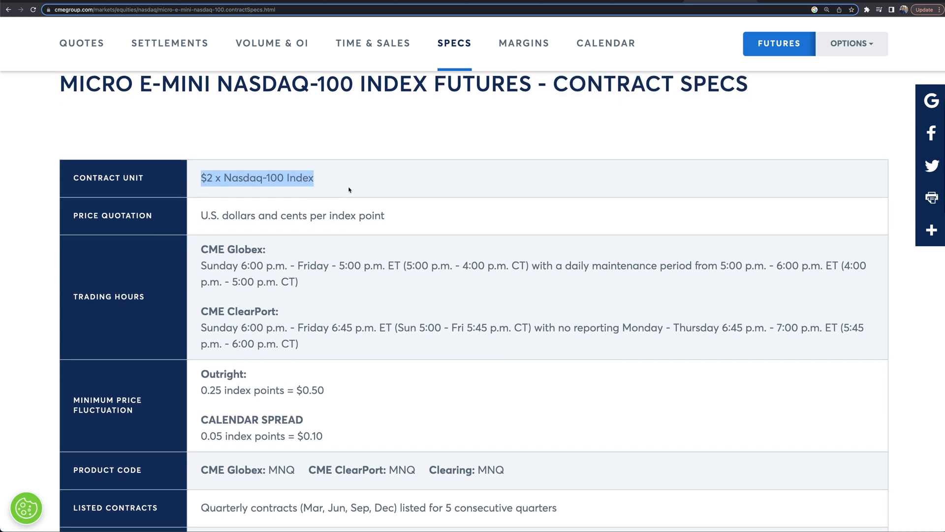
Step: Review the $2 x Nasdaq-100 contract unit and $0.50 tick value in the Specs
scroll(down, 3)
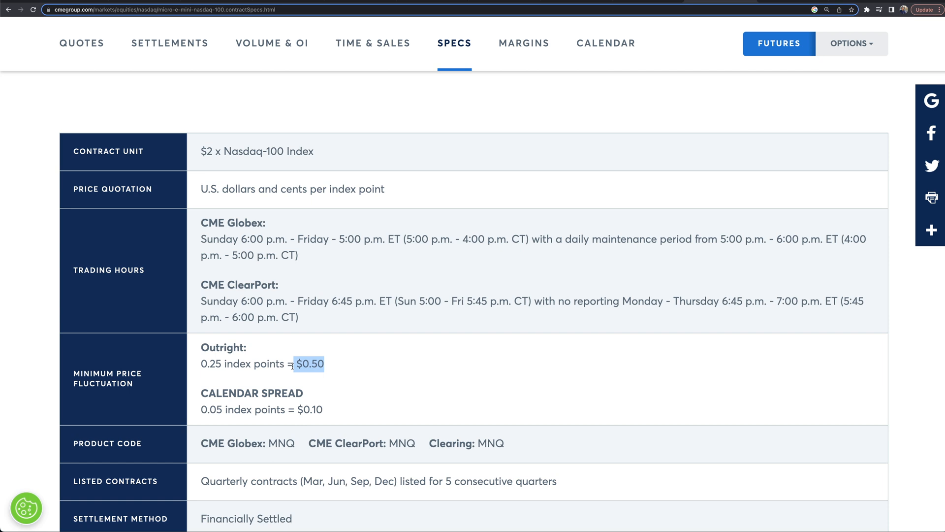
mouse_move(291, 364)
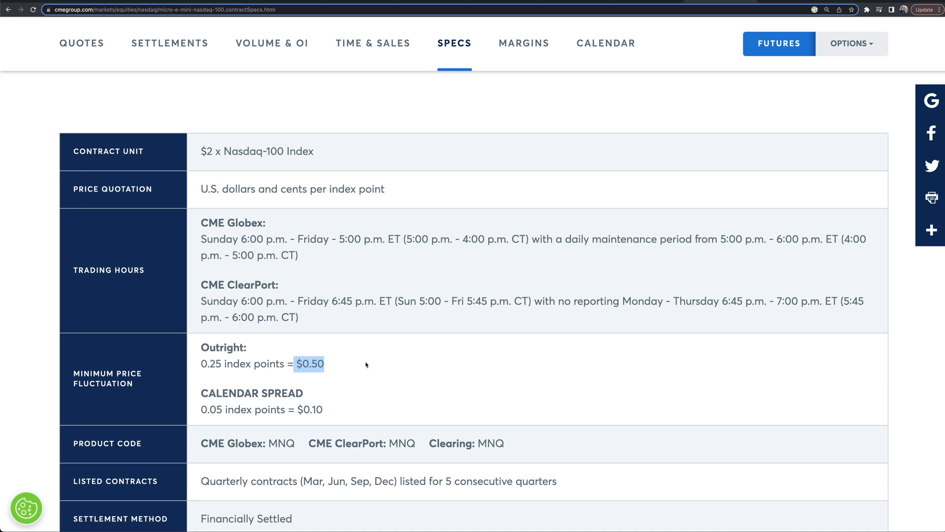
click(364, 363)
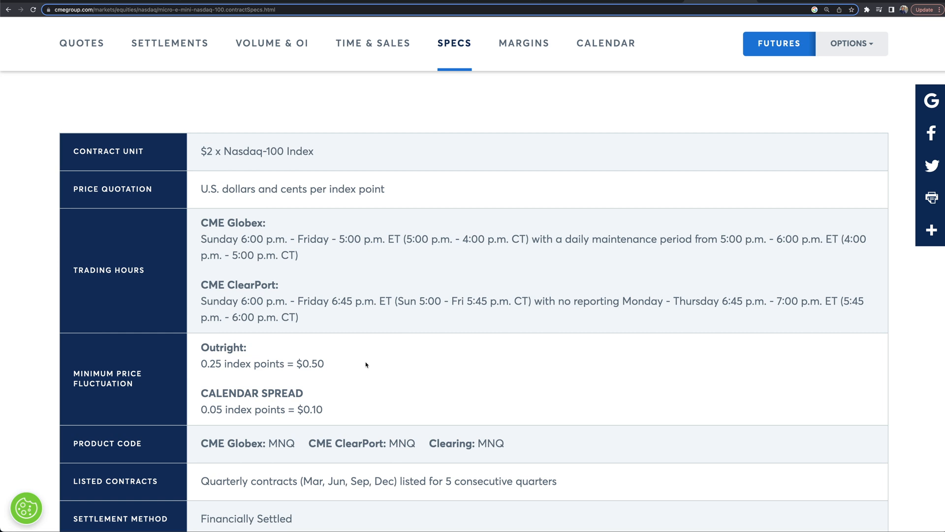
drag(201, 239, 260, 239)
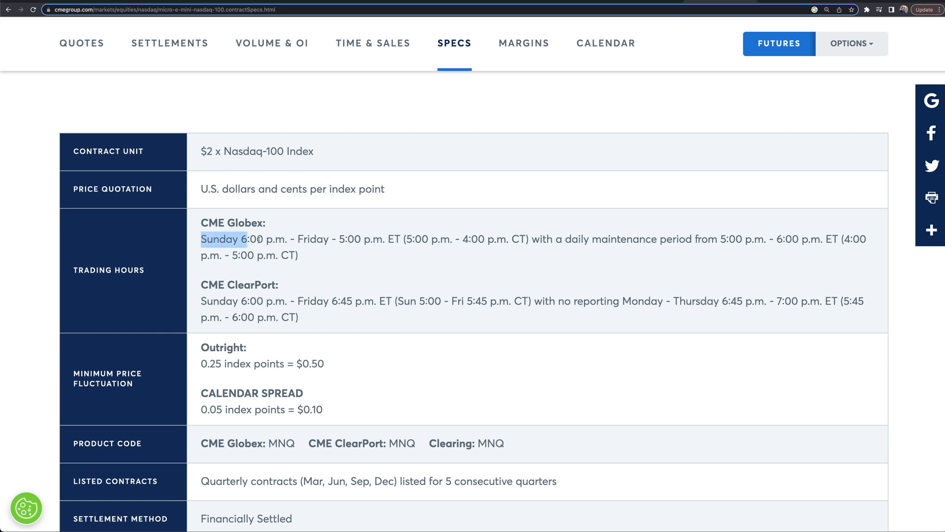
drag(238, 239, 384, 239)
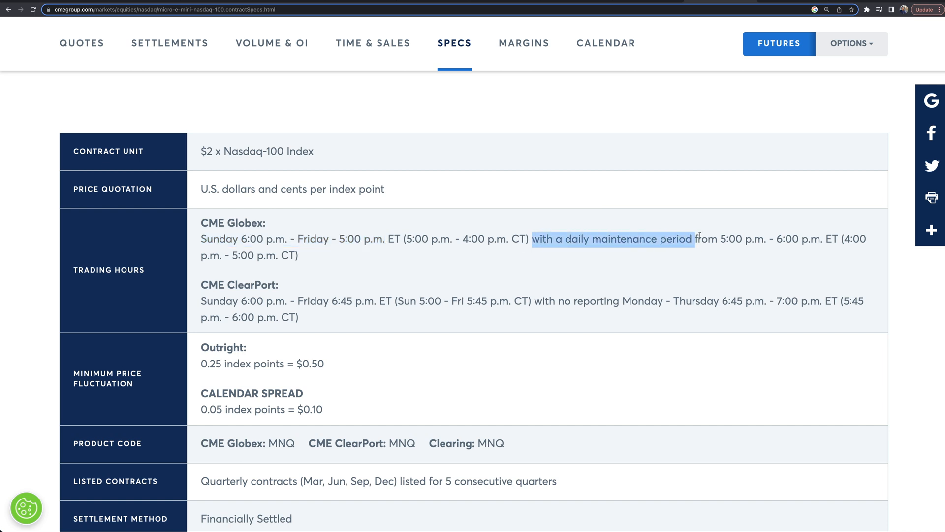
drag(692, 239, 837, 239)
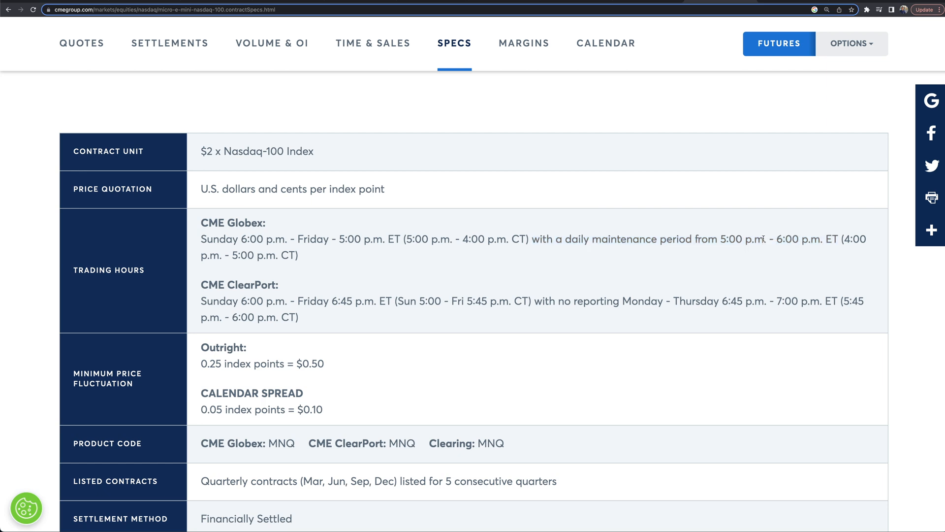
drag(767, 239, 705, 239)
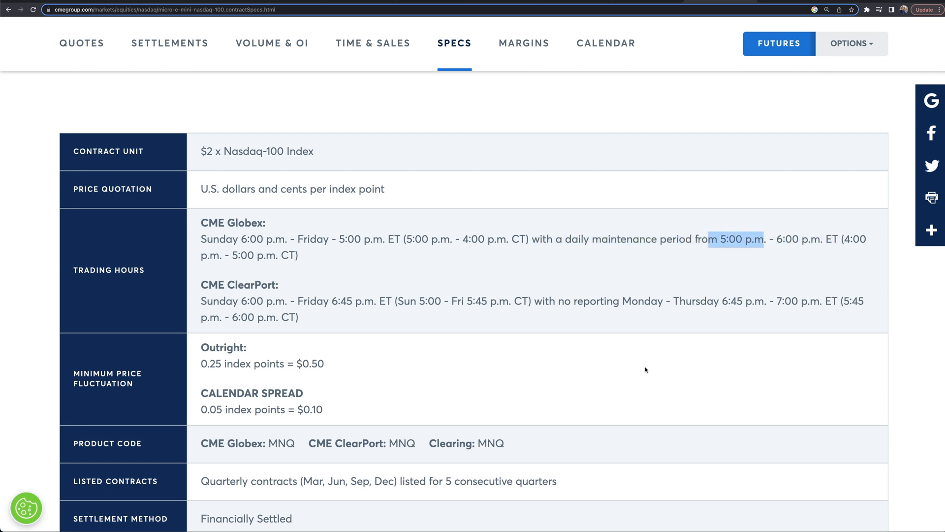
mouse_move(721, 228)
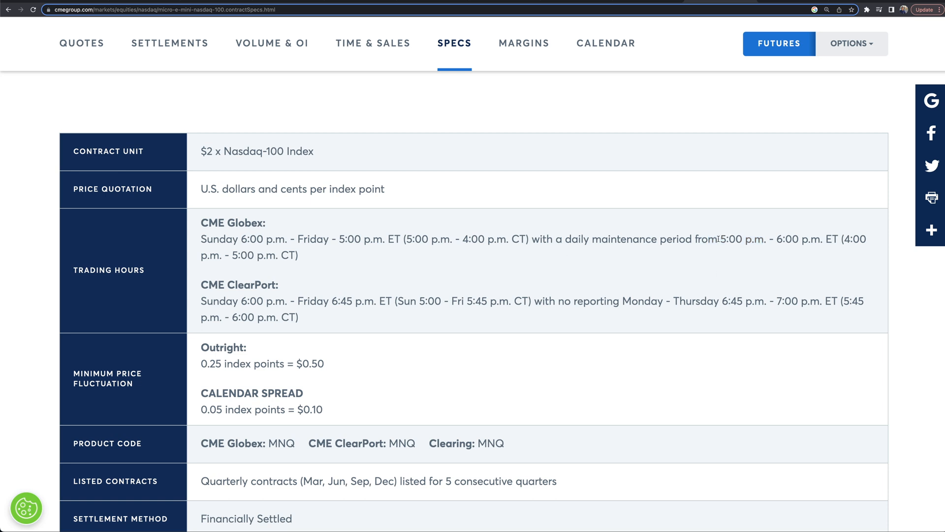
mouse_move(718, 239)
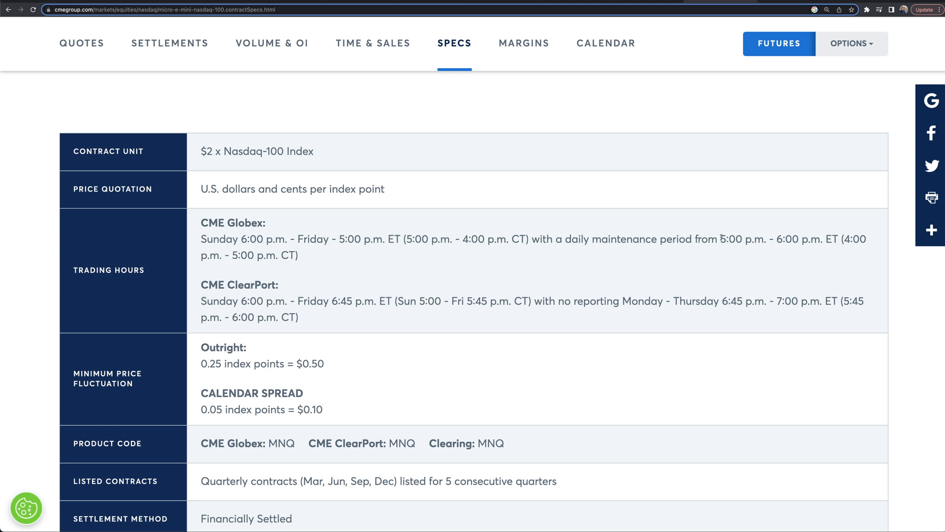
drag(718, 239, 819, 239)
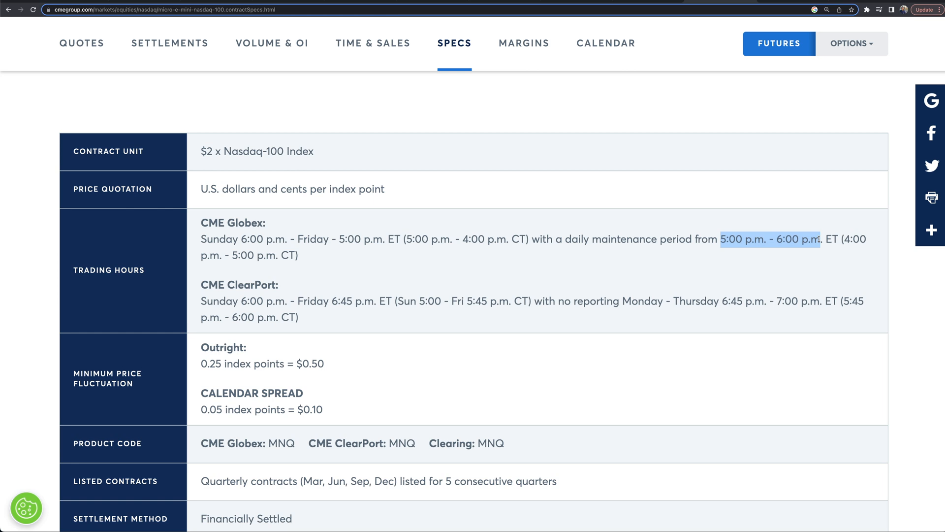
mouse_move(393, 234)
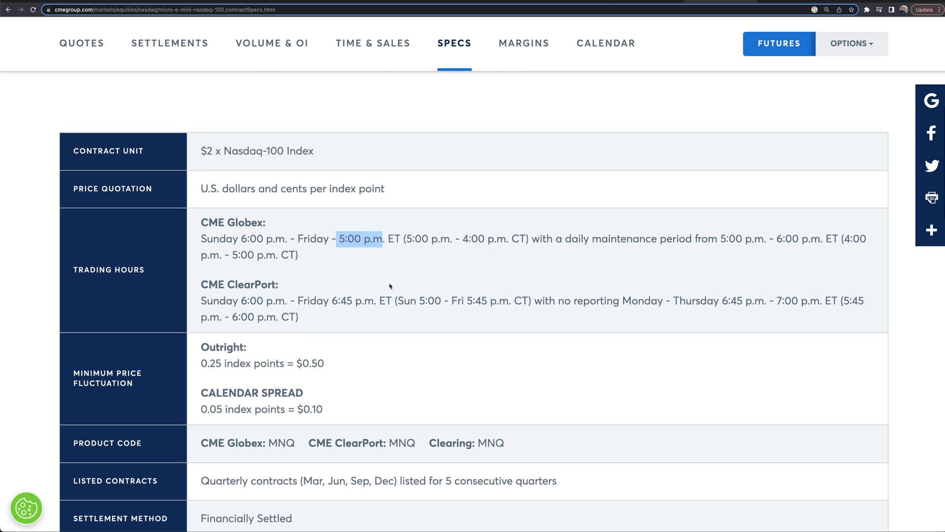
scroll(down, 3)
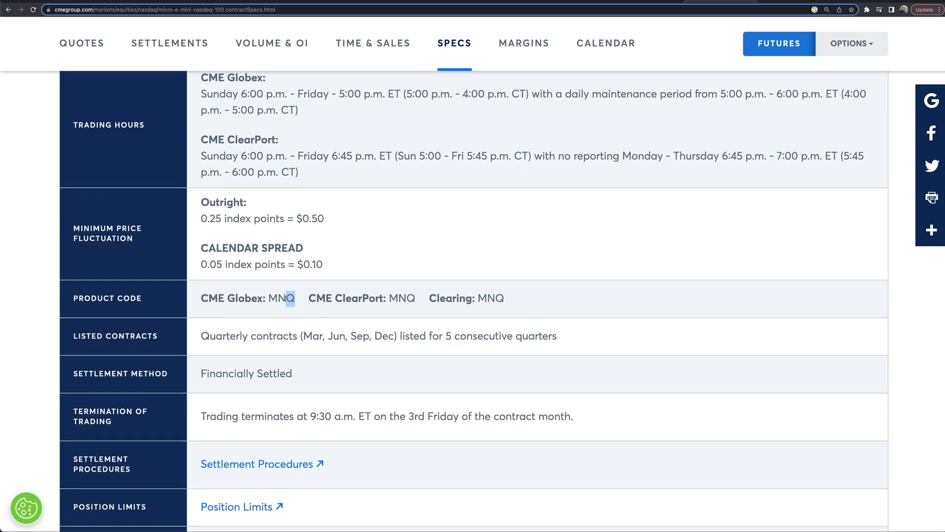
double_click(280, 298)
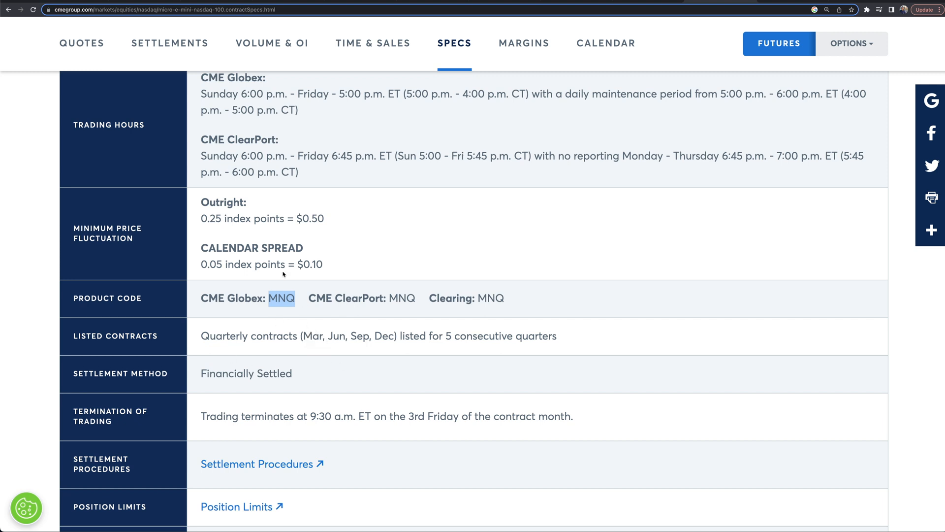
mouse_move(280, 315)
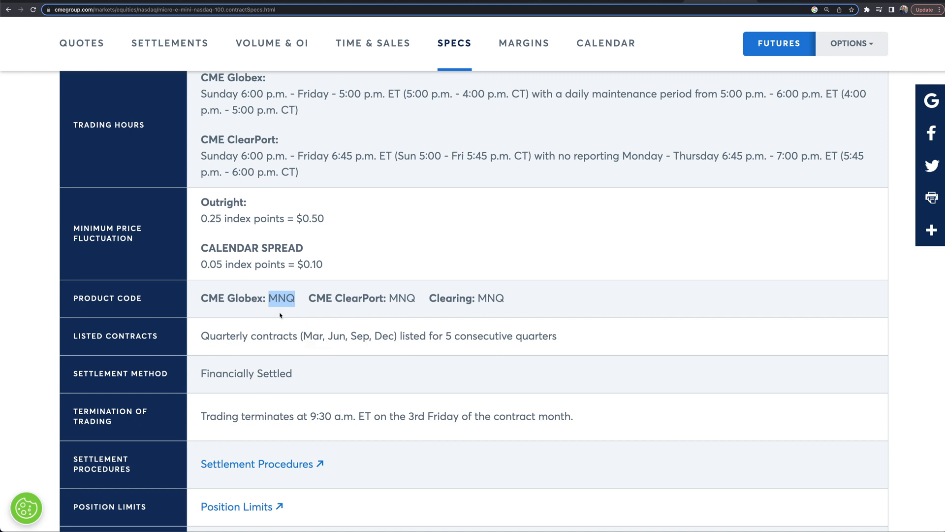
mouse_move(475, 195)
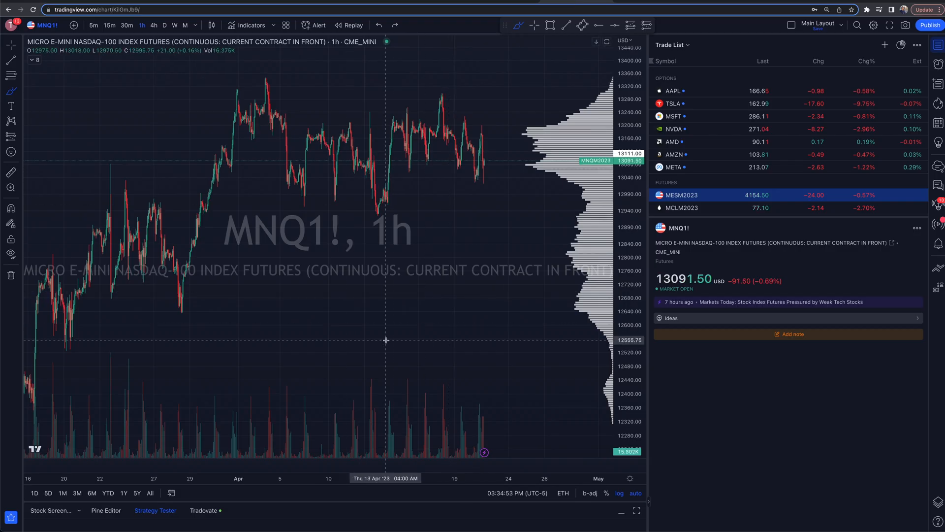
mouse_move(325, 263)
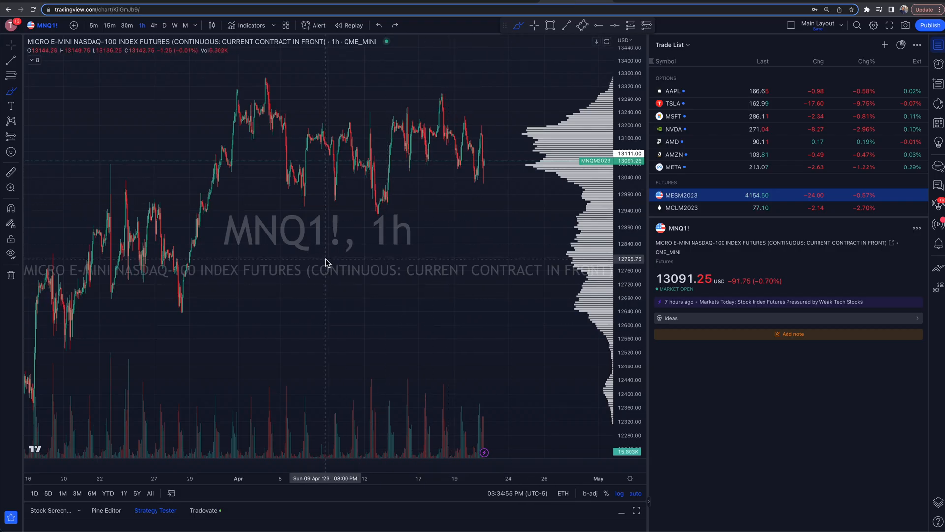
mouse_move(348, 263)
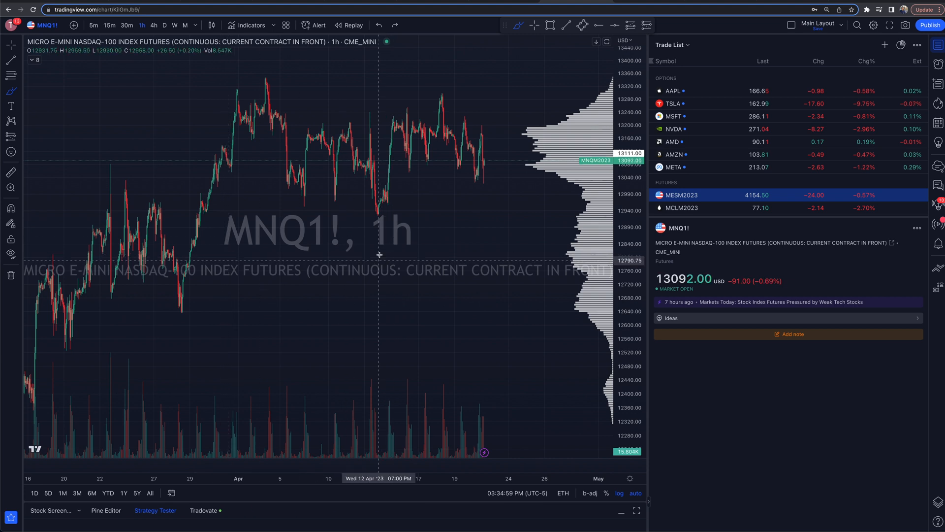
mouse_move(262, 269)
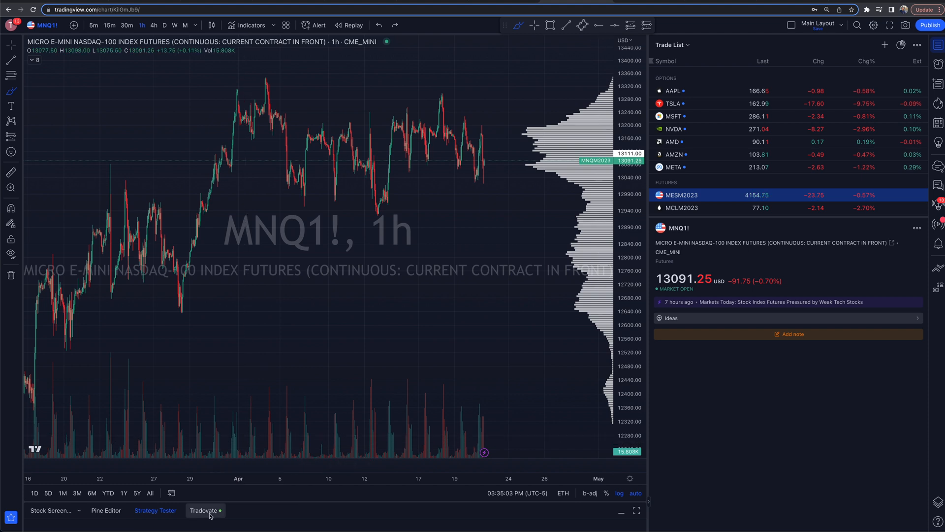
mouse_move(613, 524)
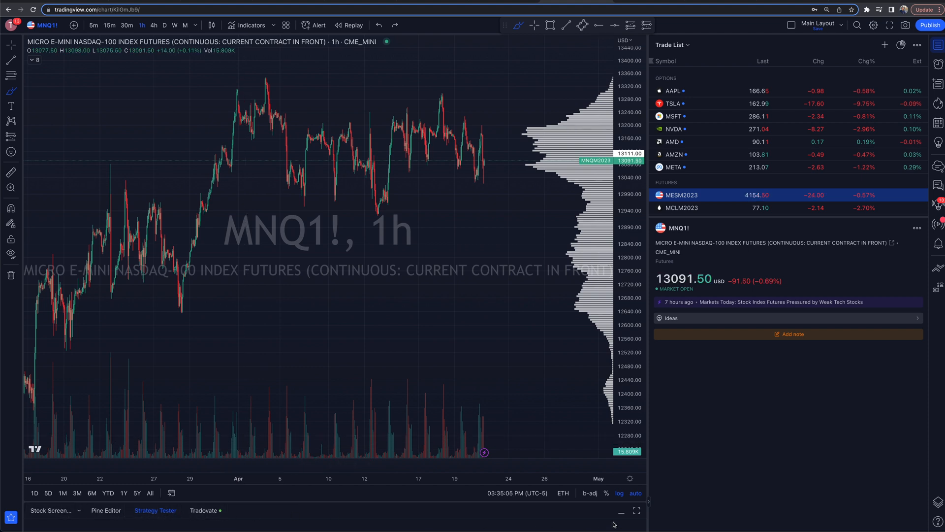
Step: Open the broker connection panel and browse the list to find Tradovate
click(209, 523)
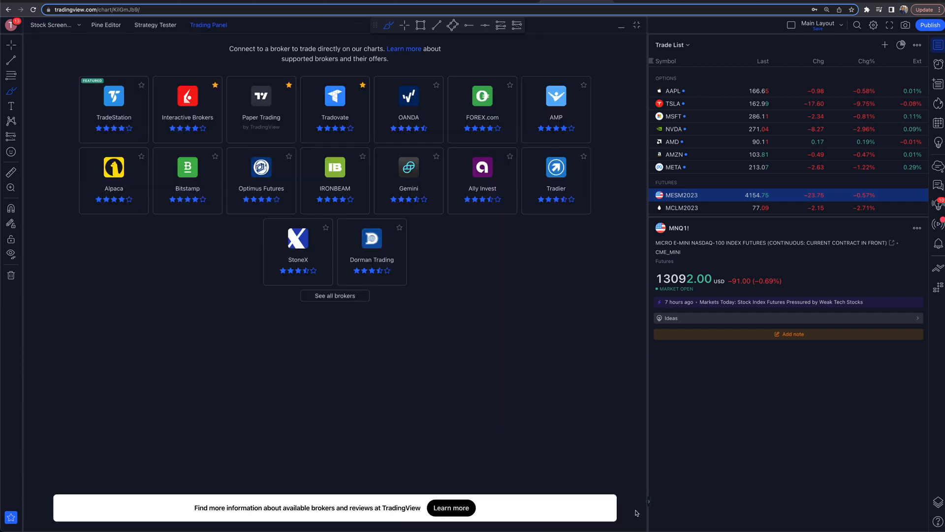
mouse_move(328, 219)
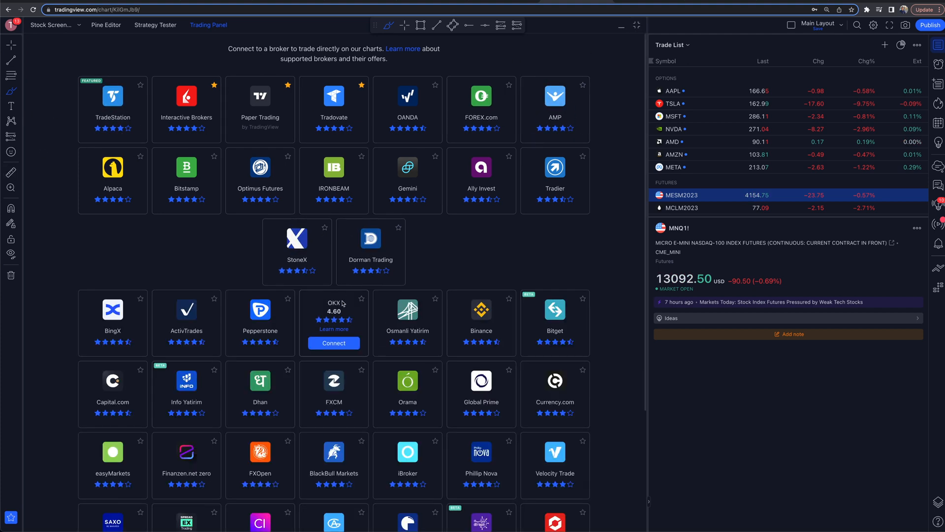
mouse_move(599, 403)
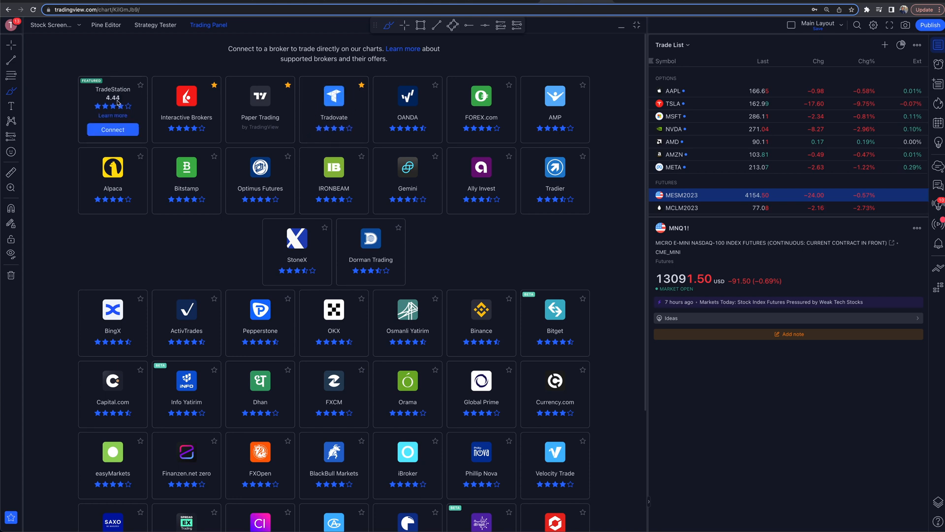
mouse_move(260, 112)
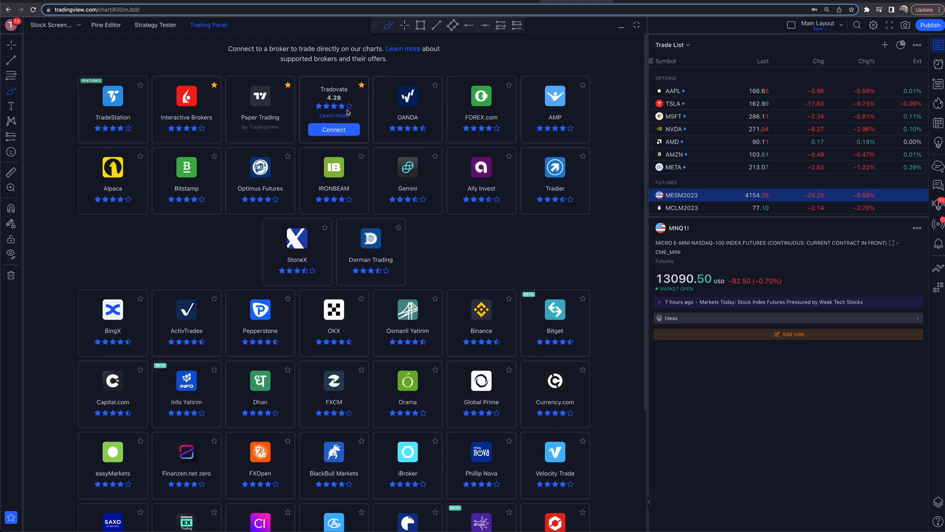
mouse_move(462, 66)
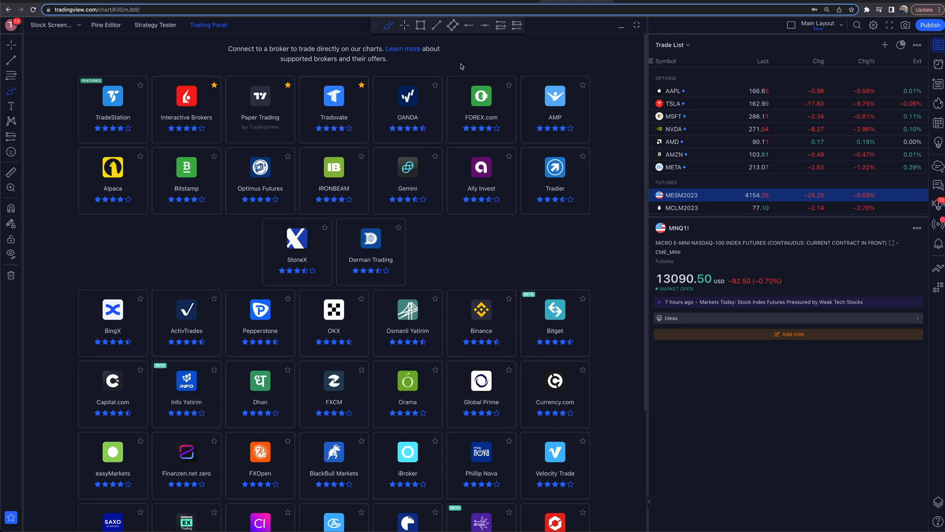
scroll(down, 3)
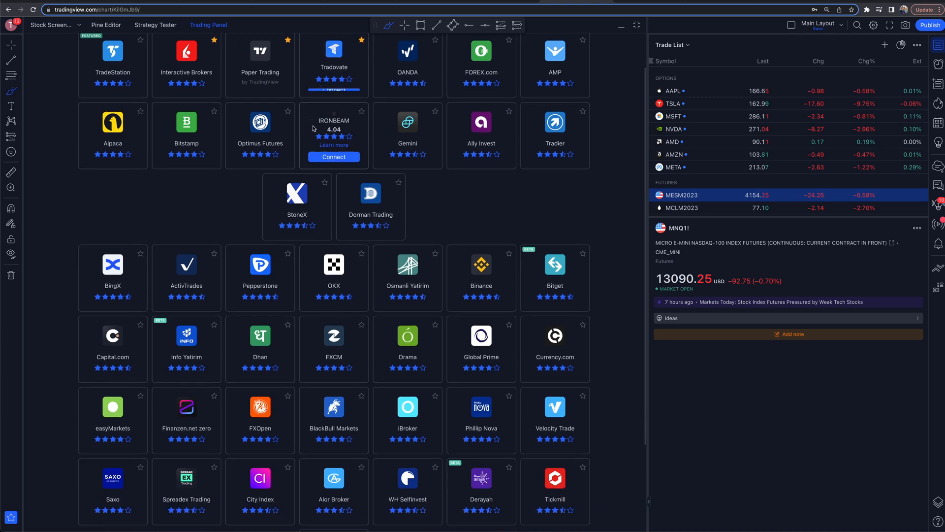
scroll(down, 3)
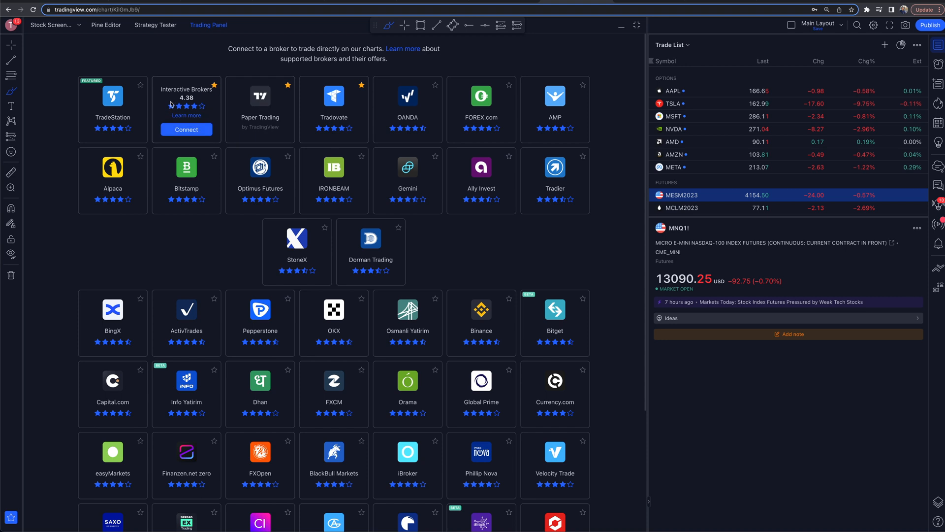
mouse_move(113, 58)
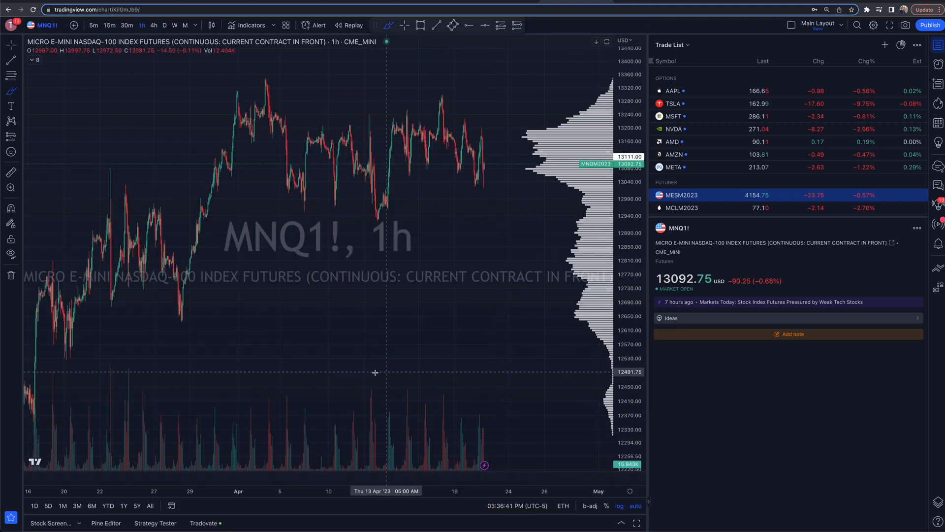
mouse_move(204, 523)
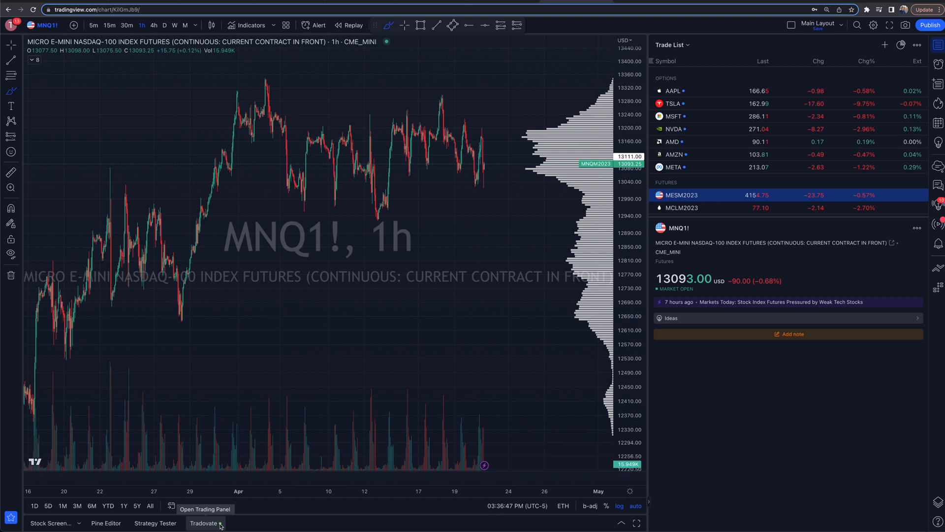
mouse_move(411, 235)
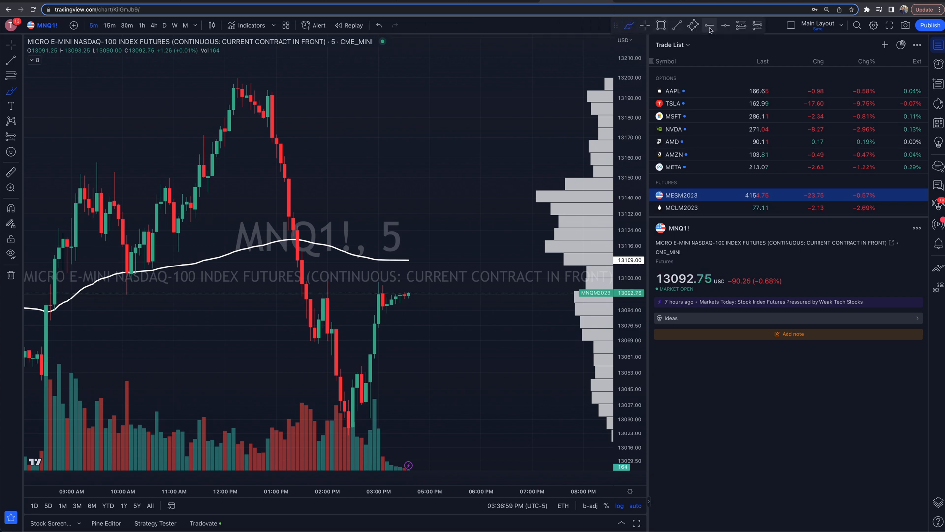
Step: Switch MNQ1! to 5-minute candles and draw a horizontal line at 13097.75
click(710, 24)
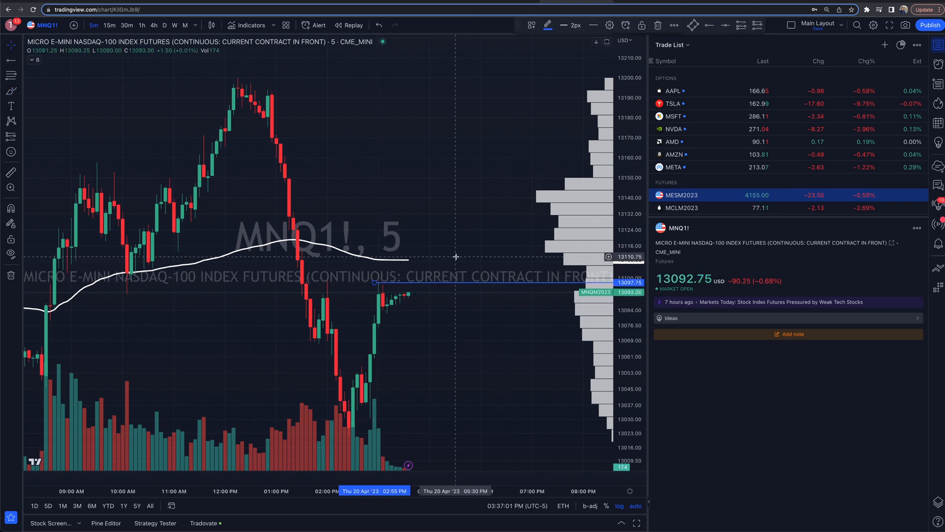
mouse_move(412, 296)
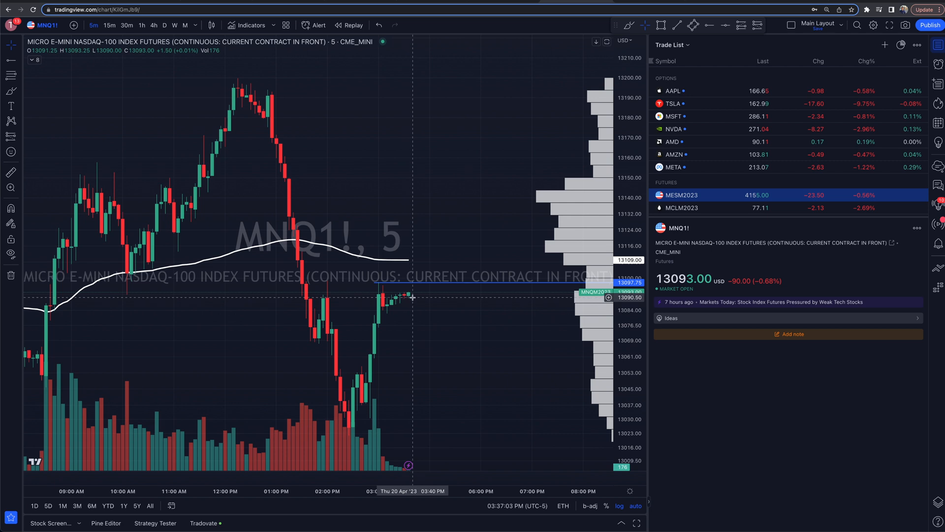
mouse_move(416, 318)
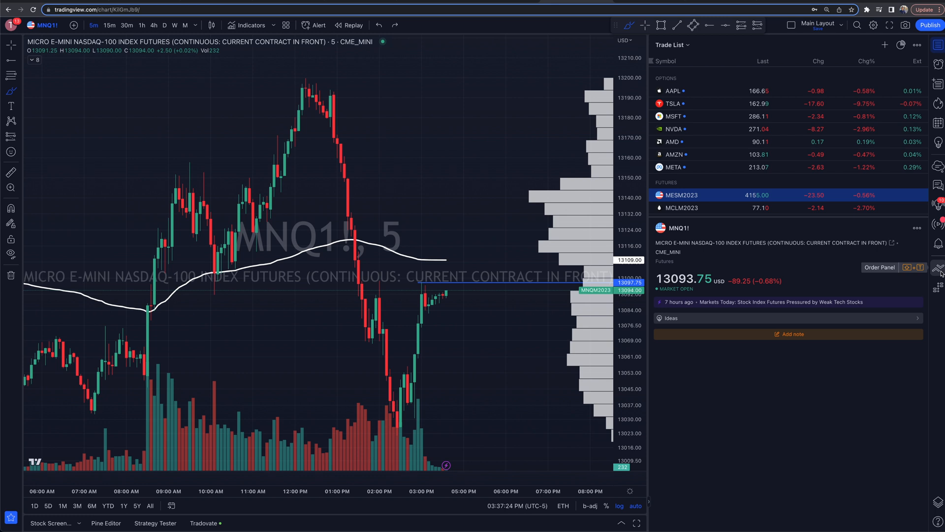
click(880, 267)
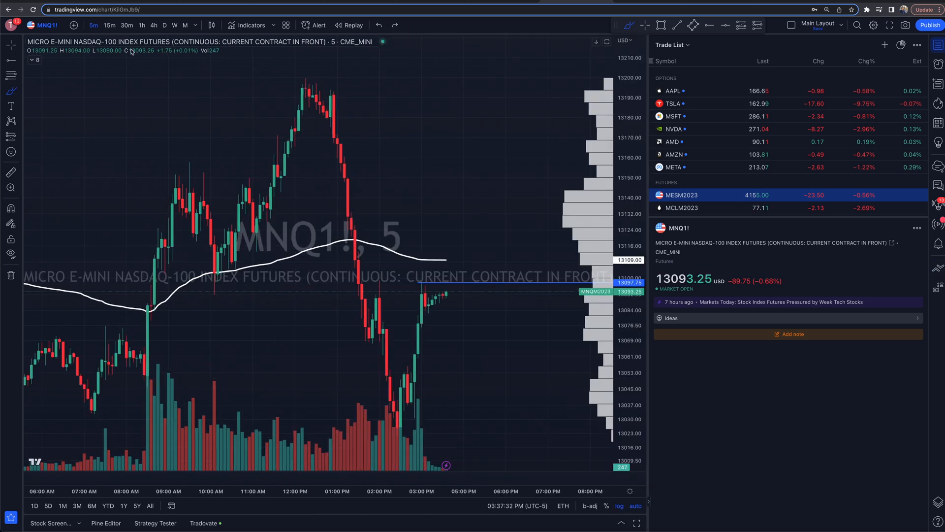
Step: Search for MNQ and pick the Jun 2023 Micro E-mini Nasdaq-100 contract, MNQM2023
click(46, 25)
text(MNQ)
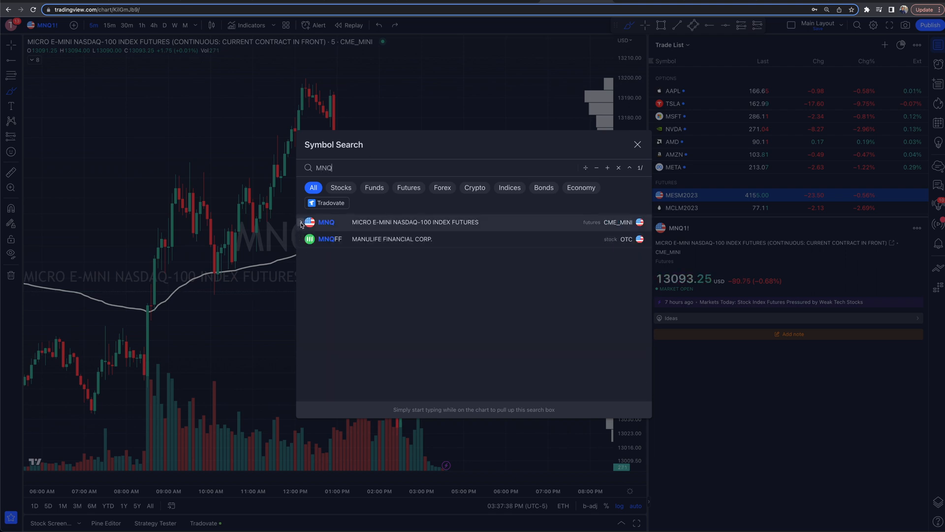
click(300, 222)
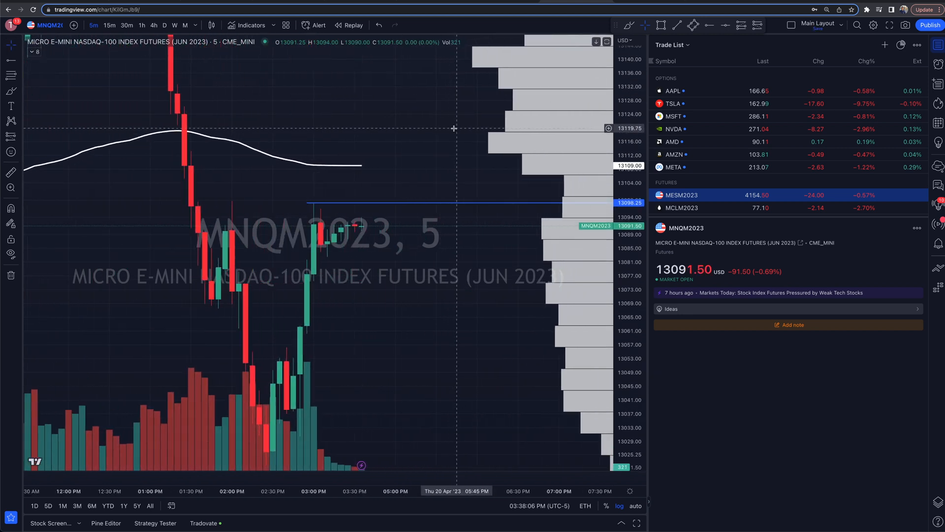
scroll(right, 3)
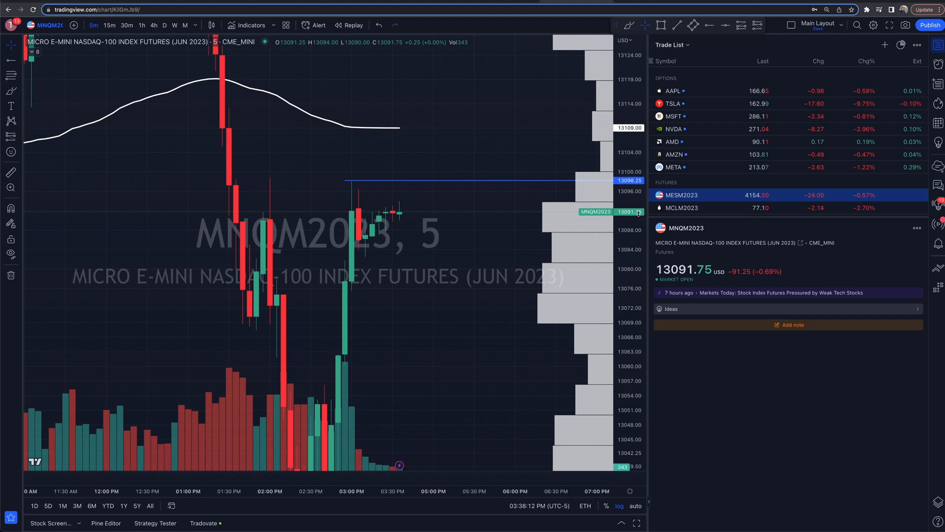
mouse_move(495, 218)
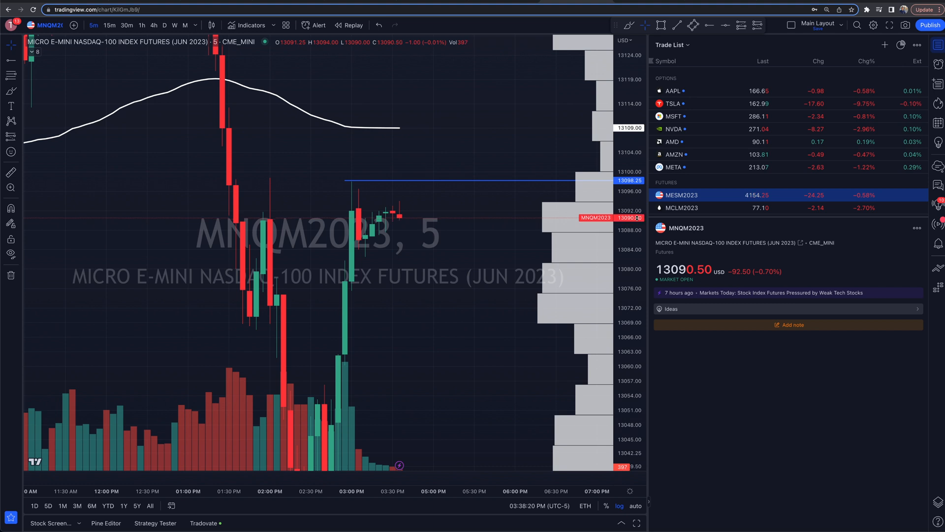
mouse_move(451, 206)
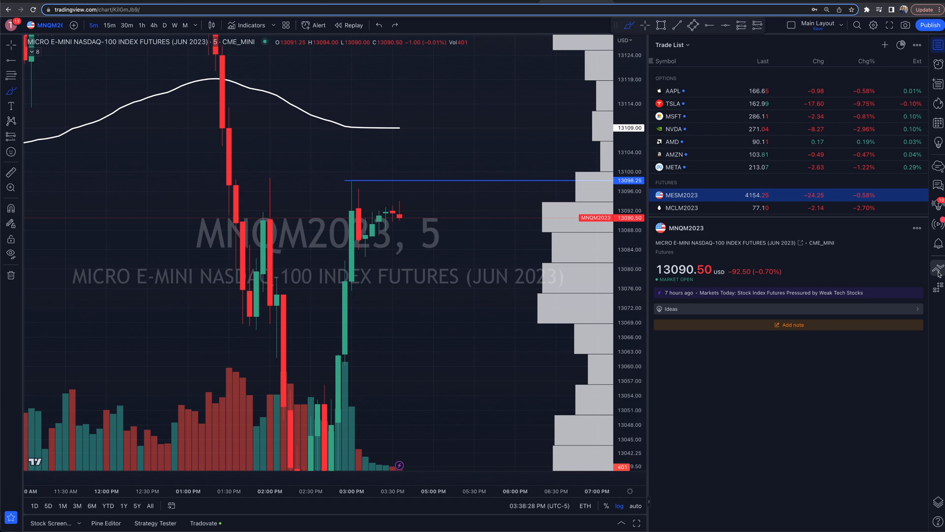
Step: Open the DOM price ladder, then the Tradovate order ticket for MNQM3
click(937, 269)
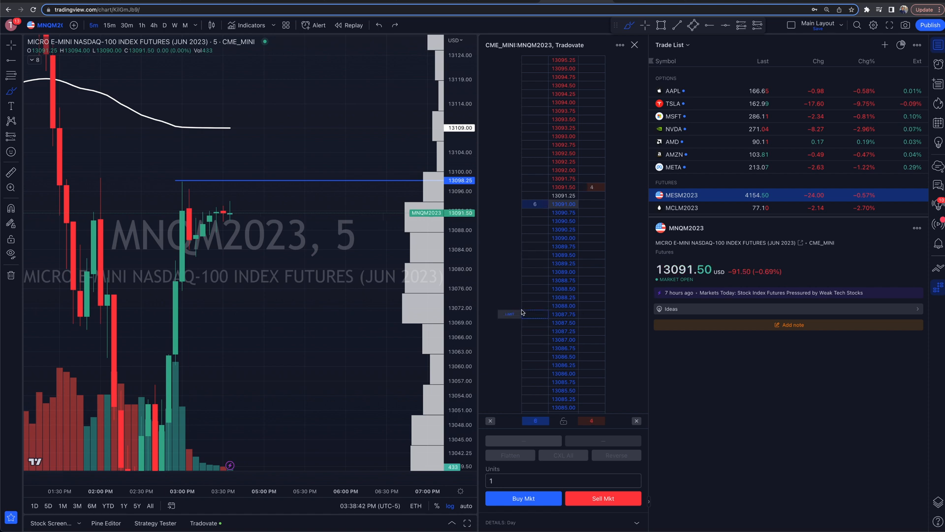
click(554, 480)
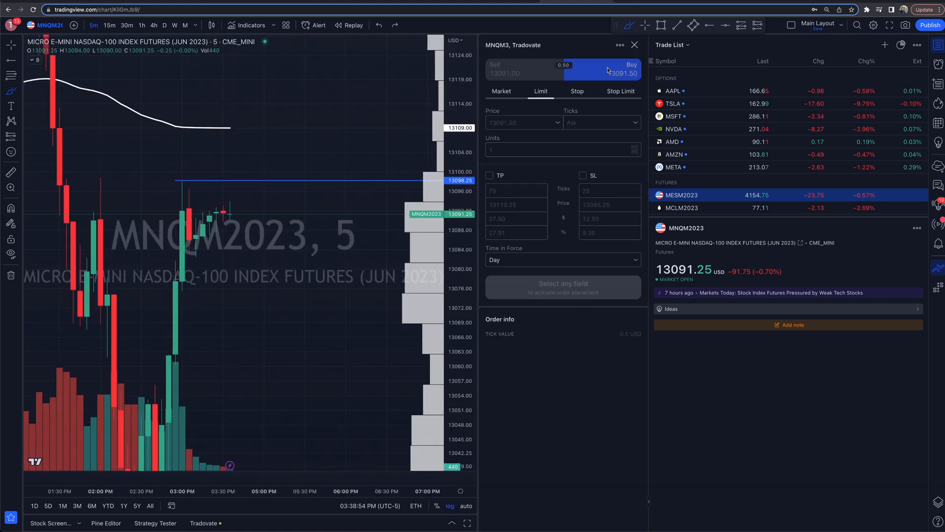
Step: Make the ticket a 1-contract market sell with TP 13076.00 and SL 13094.75
click(523, 72)
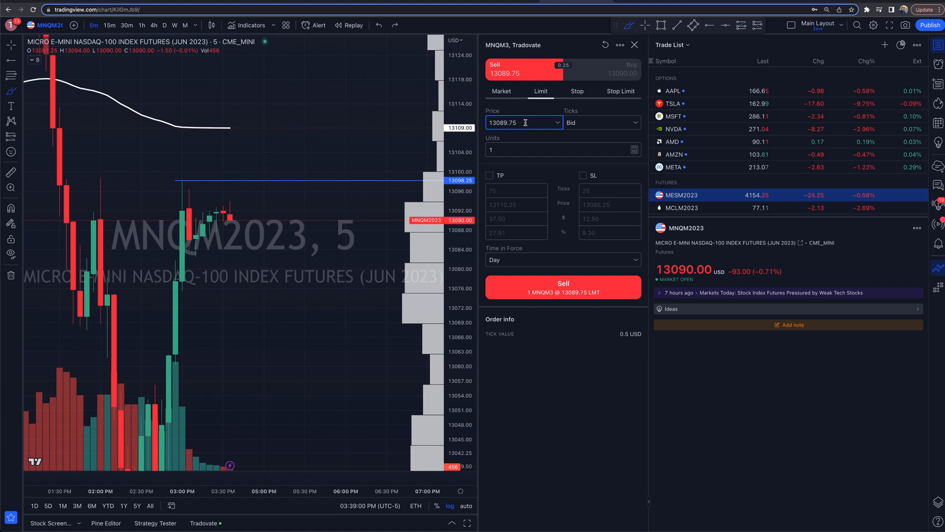
click(502, 91)
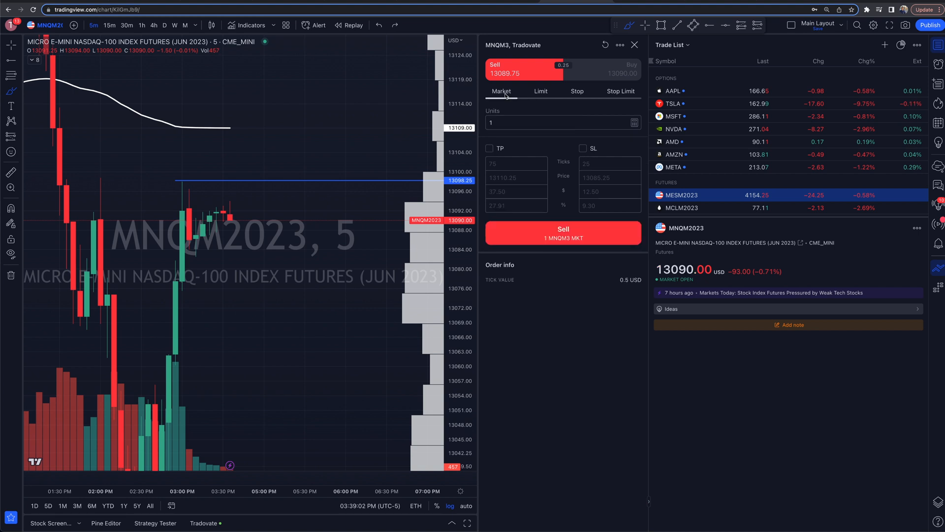
click(620, 91)
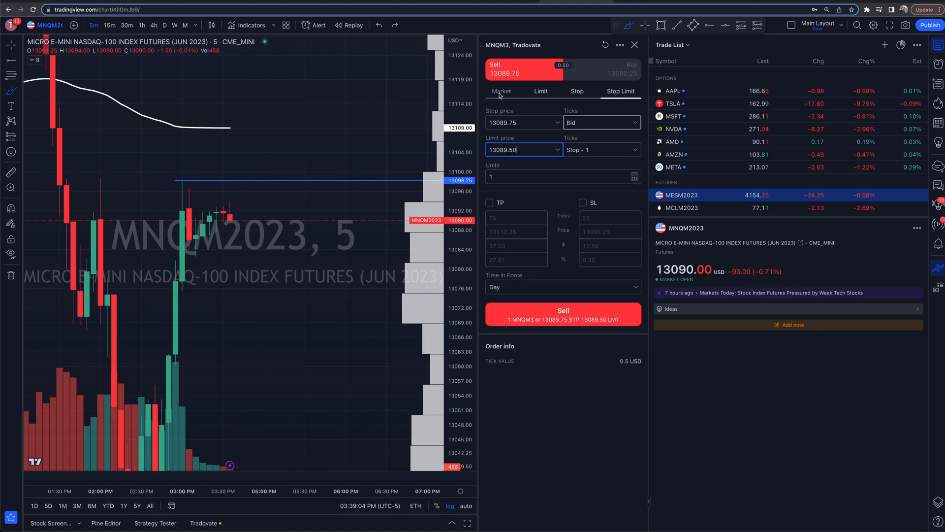
click(500, 91)
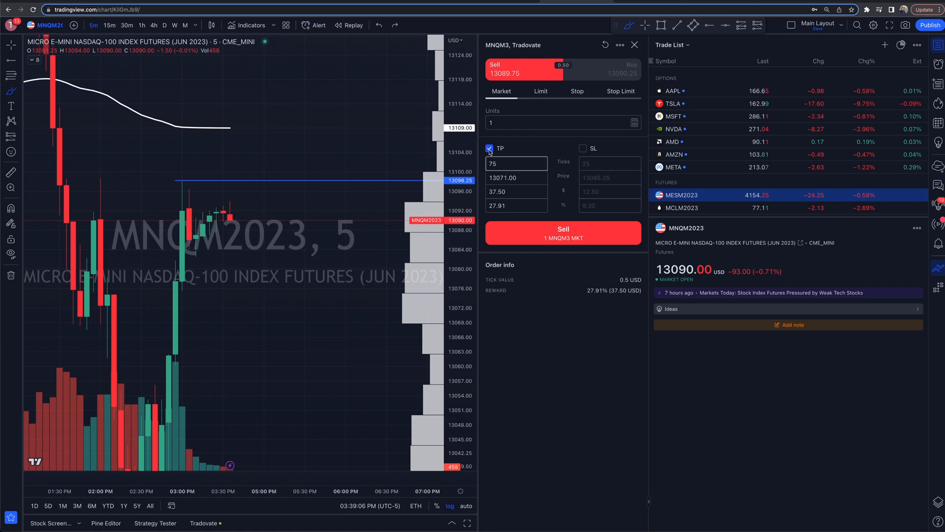
click(582, 148)
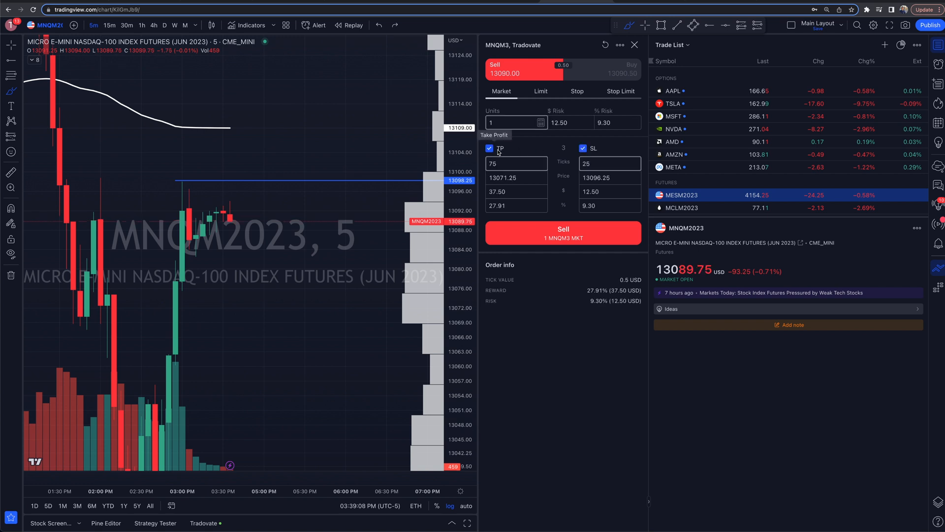
click(516, 164)
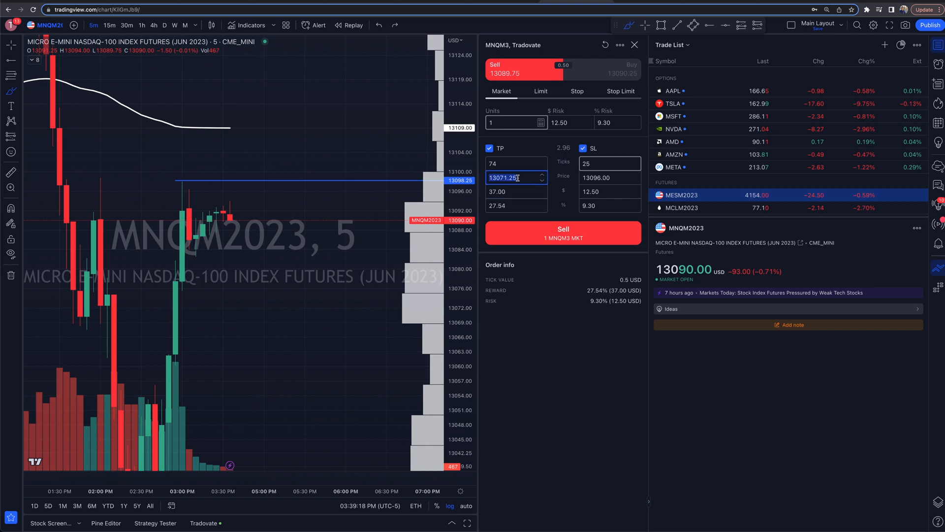
click(512, 163)
text(50)
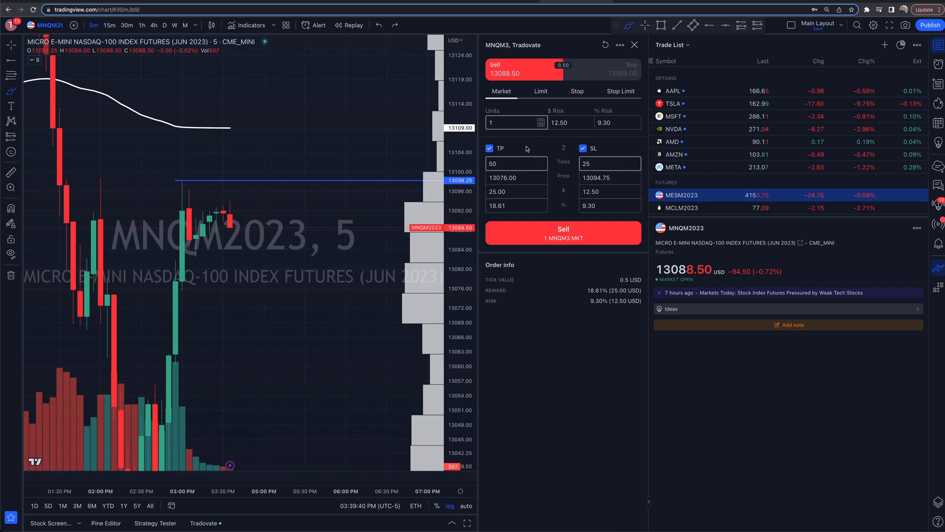
Step: Send the Sell 1 MNQM3 MKT order to Tradovate
click(561, 233)
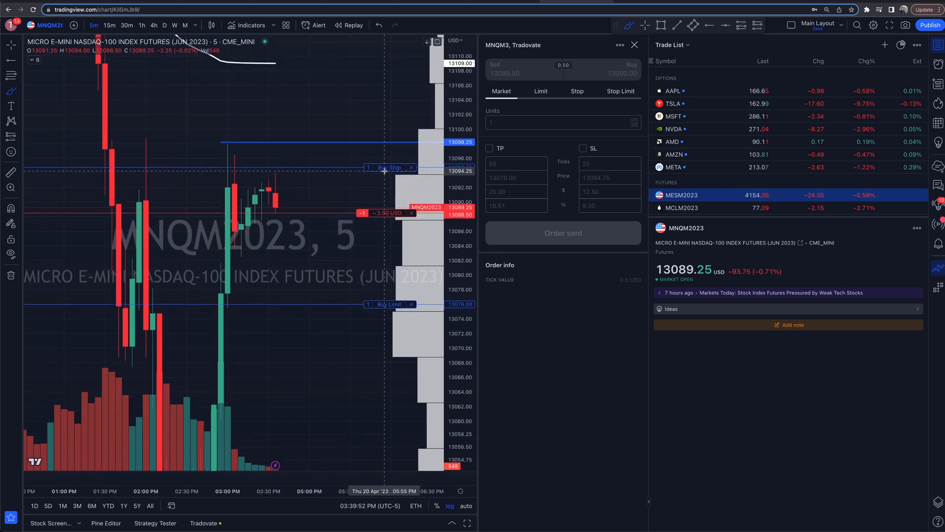
mouse_move(360, 89)
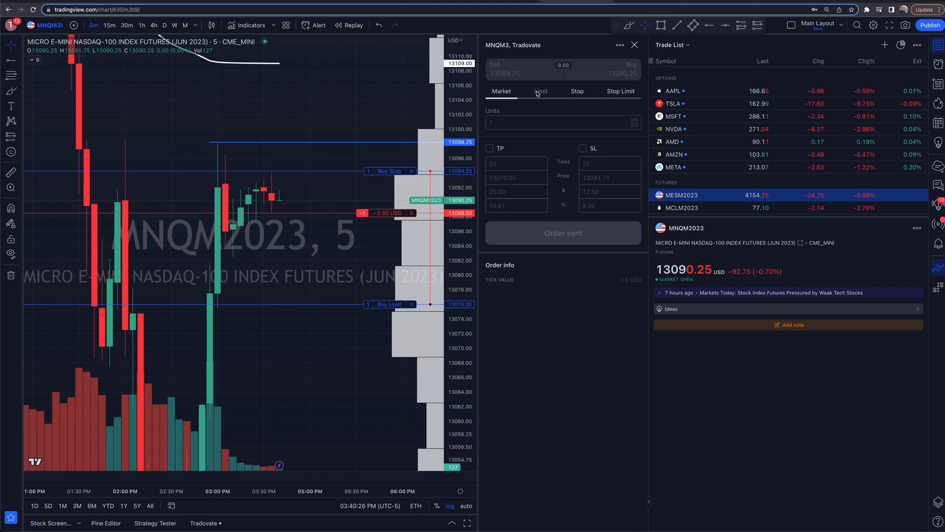
Step: Change the ticket to a Buy 1 MNQM3 stop order at 13089.75
click(540, 91)
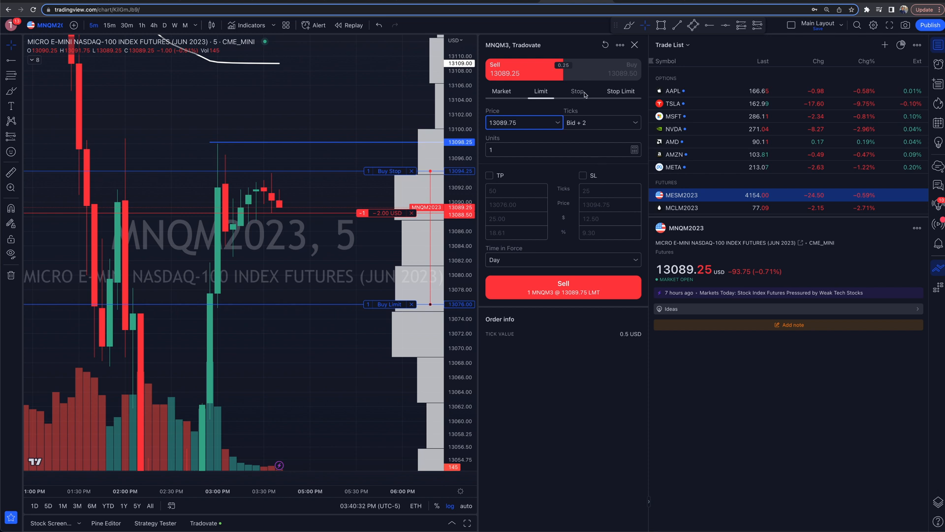
click(577, 91)
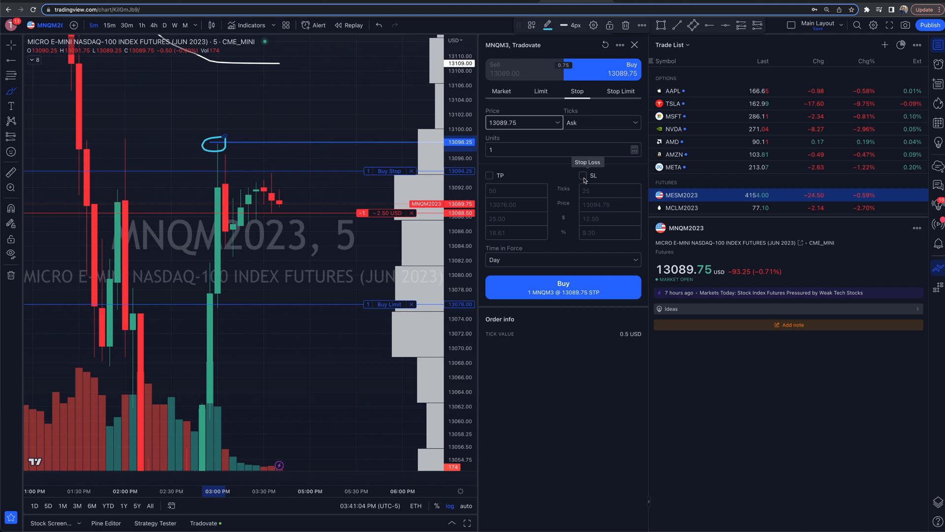
click(601, 122)
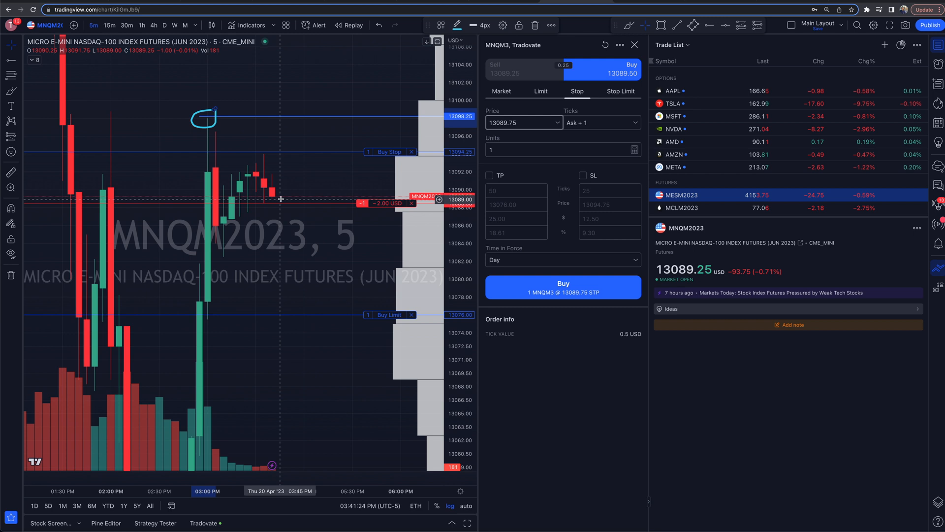
mouse_move(214, 127)
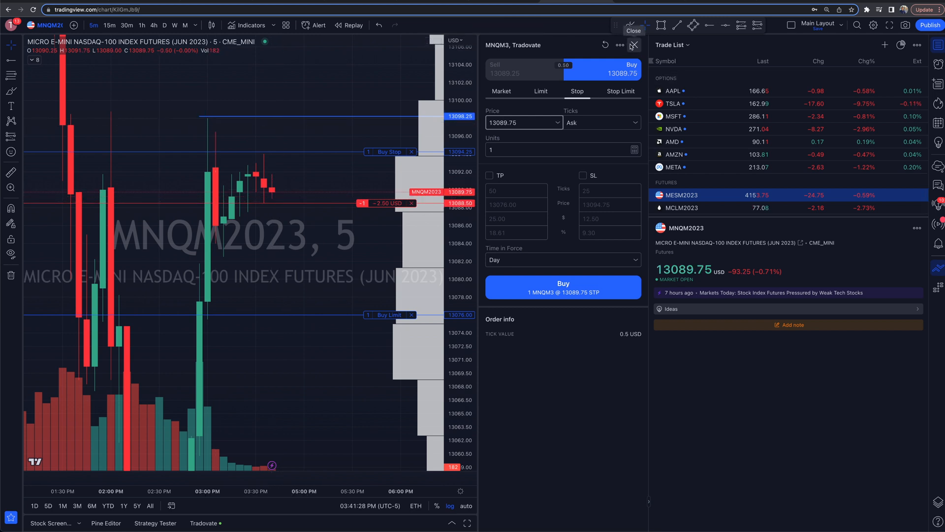
Step: Close the order ticket and draw a highlight line over the 13197.50 session high
click(634, 45)
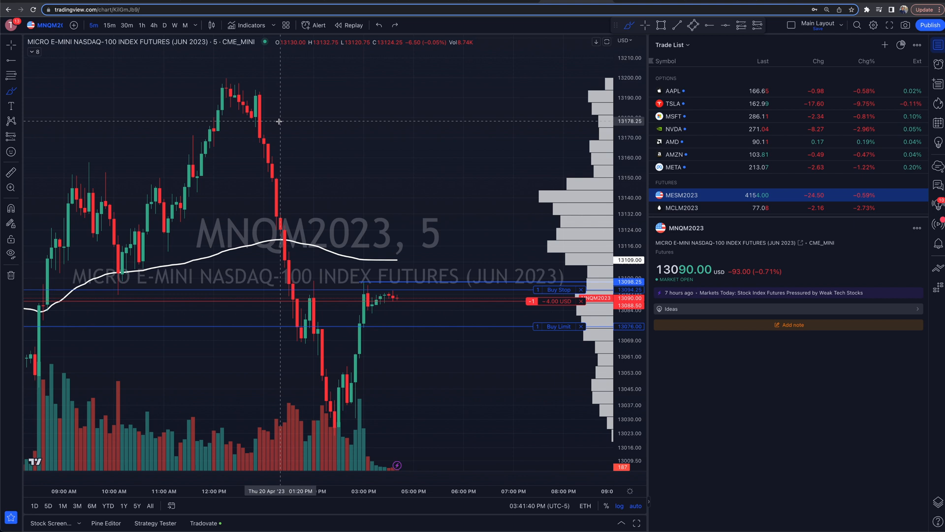
mouse_move(263, 110)
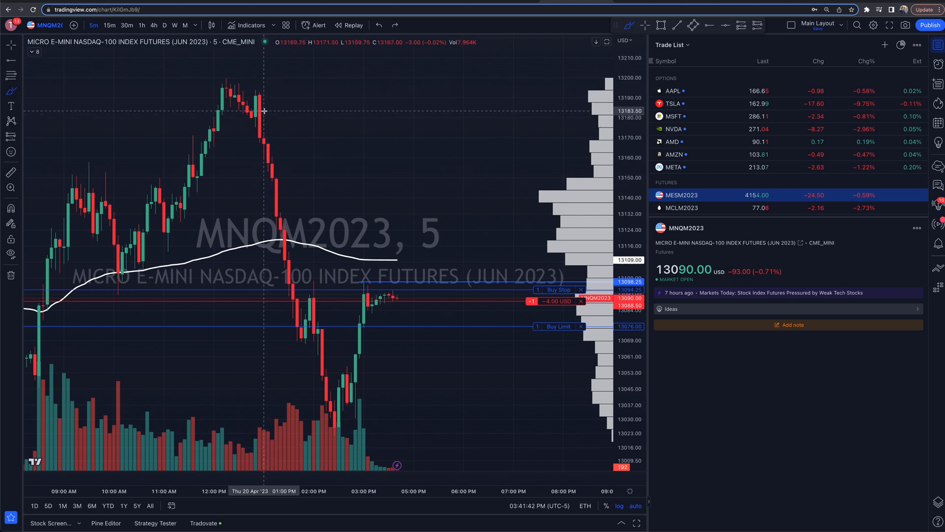
drag(214, 80, 247, 80)
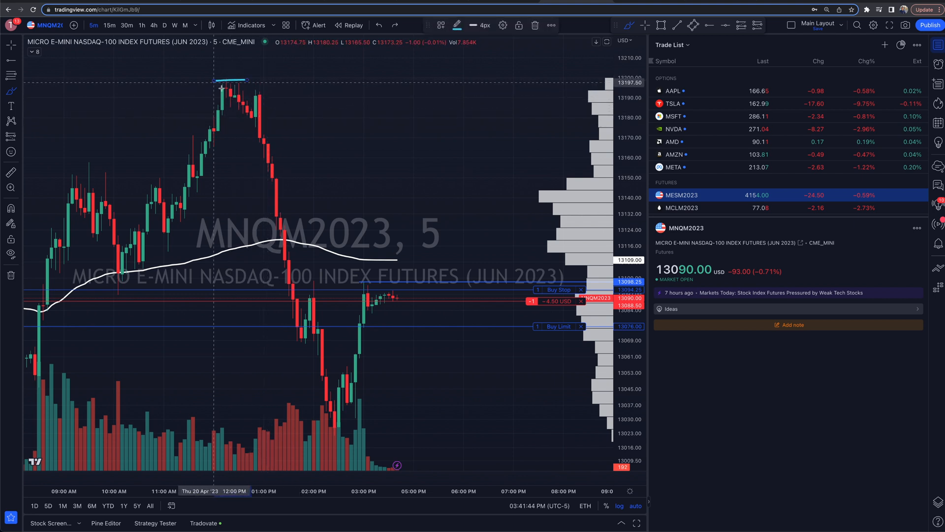